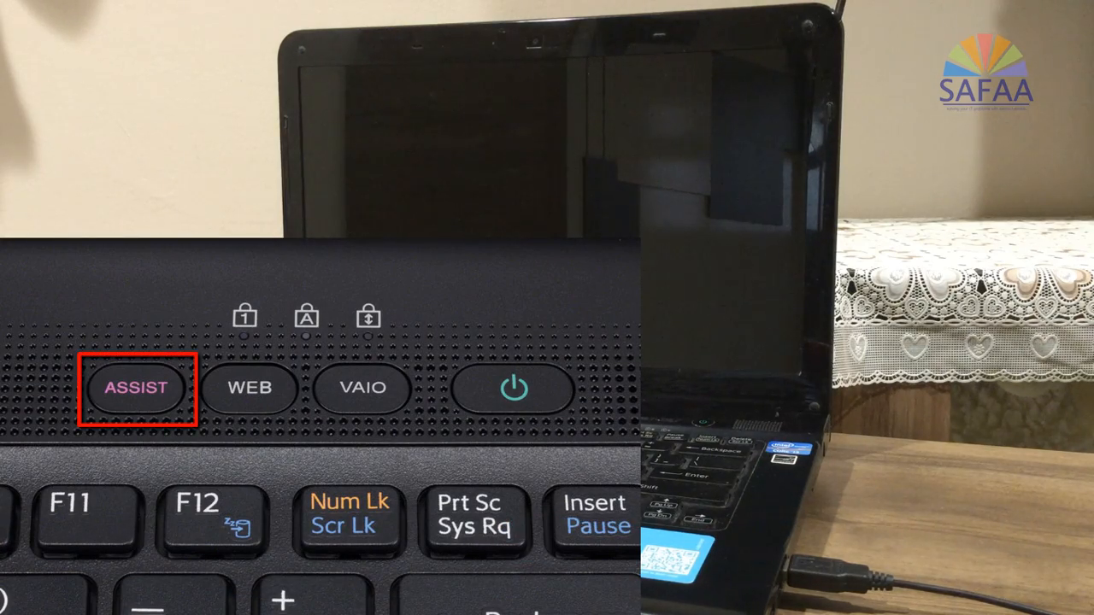
Start the laptop into VAIOCare Rescue Mode with the ASSIST button
left_click(135, 387)
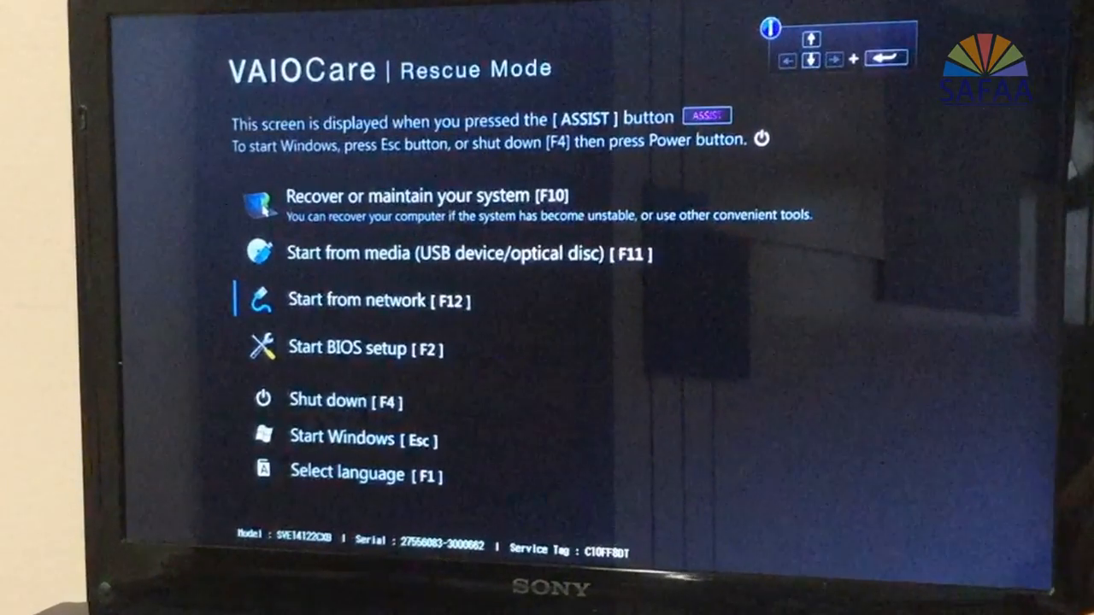
In BIOS setup, set Boot Mode to Legacy, enable External Device Boot, and save
key("f2")
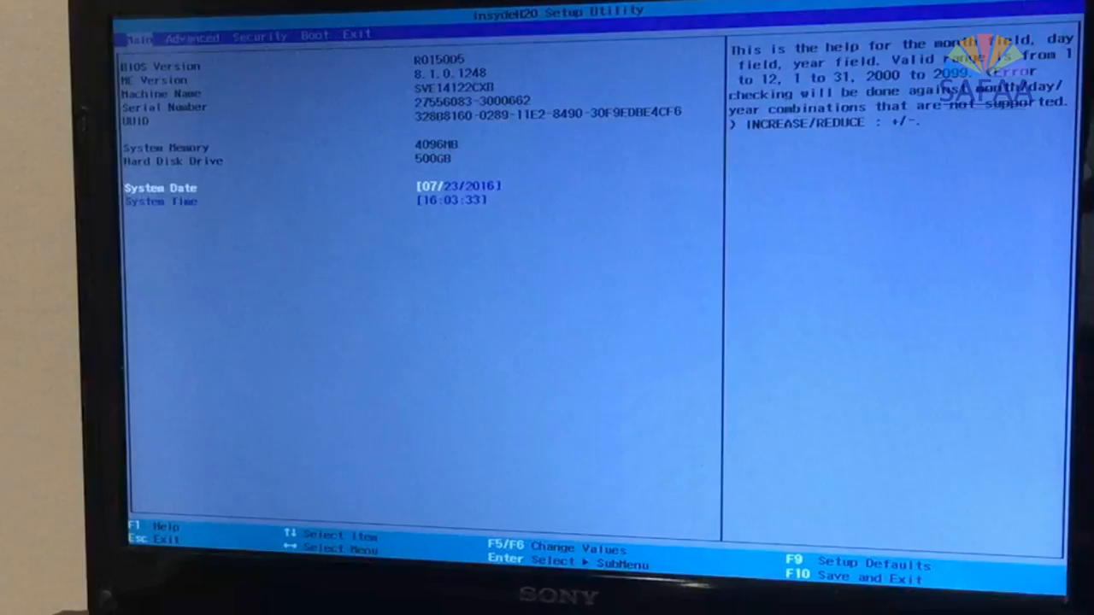
left_click(316, 35)
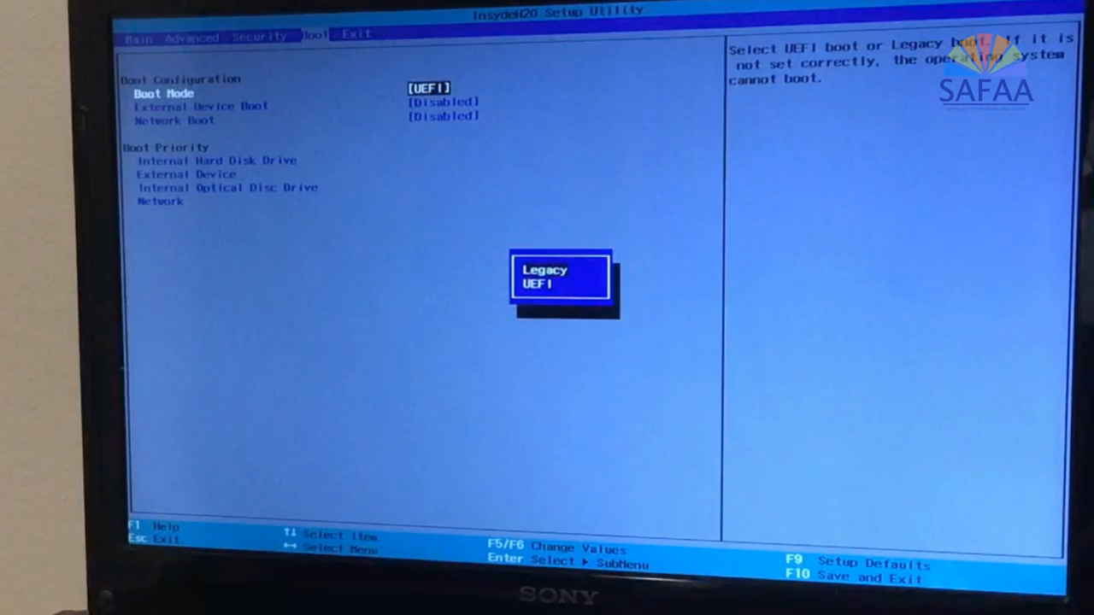
left_click(544, 270)
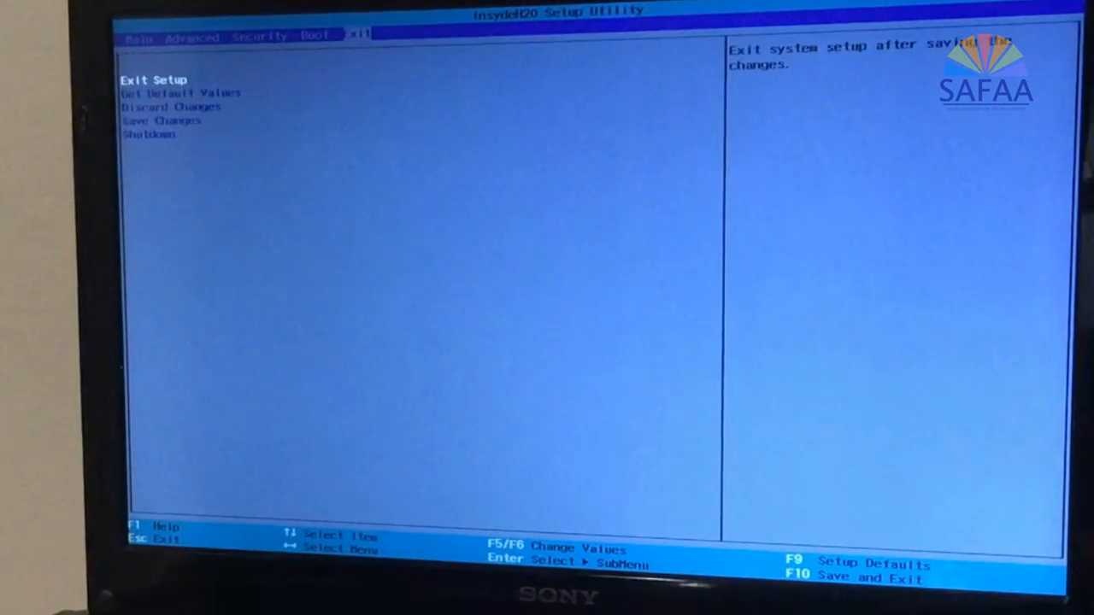
key("down")
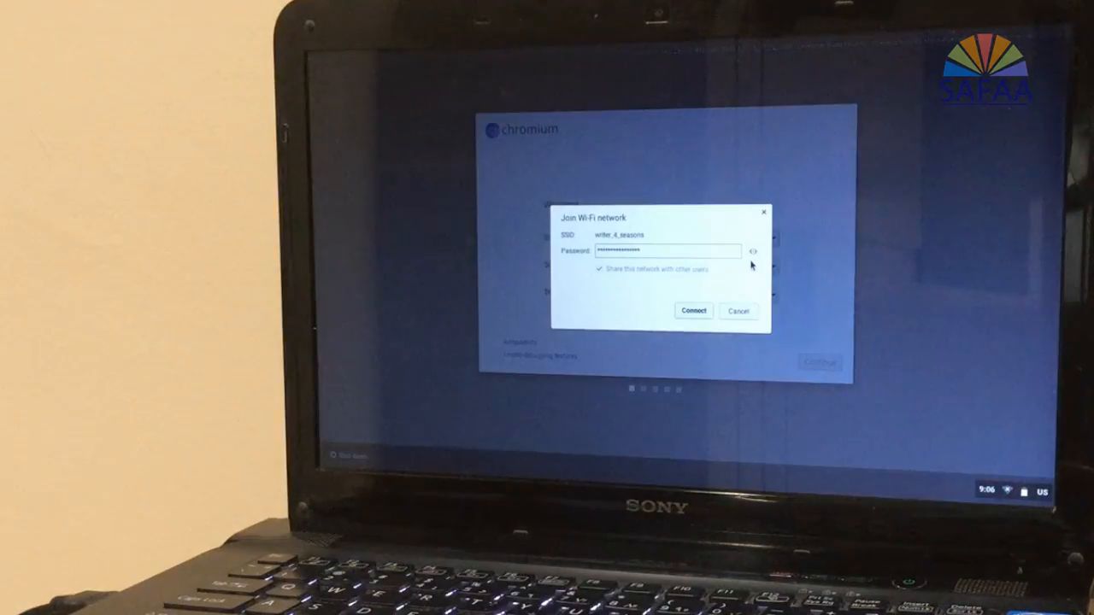
mouse_move(884, 278)
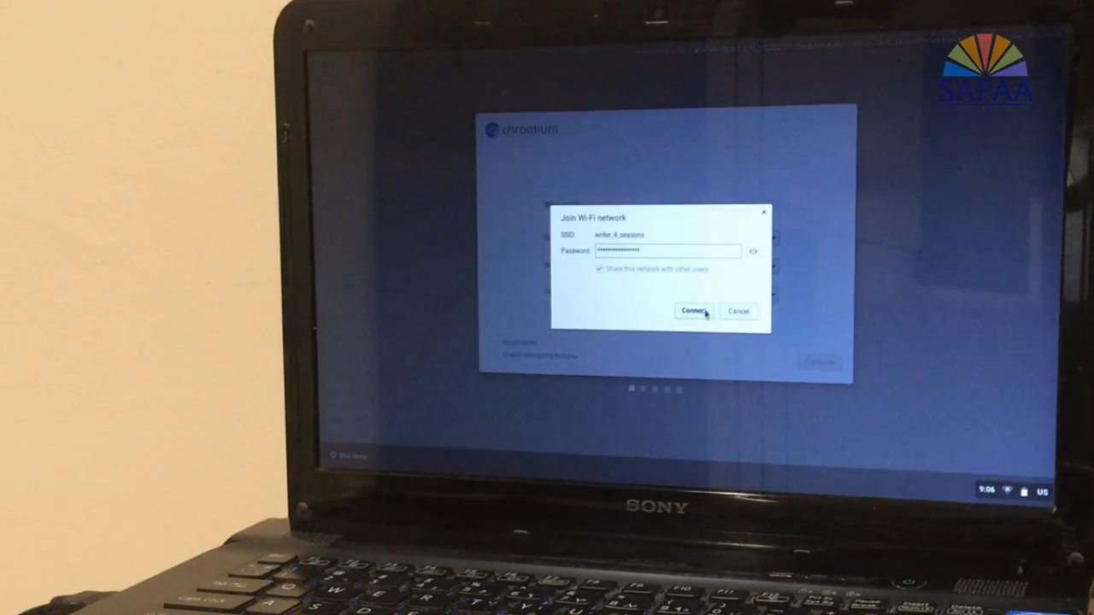
Connect to the writer_4_seasons network with its password
left_click(691, 311)
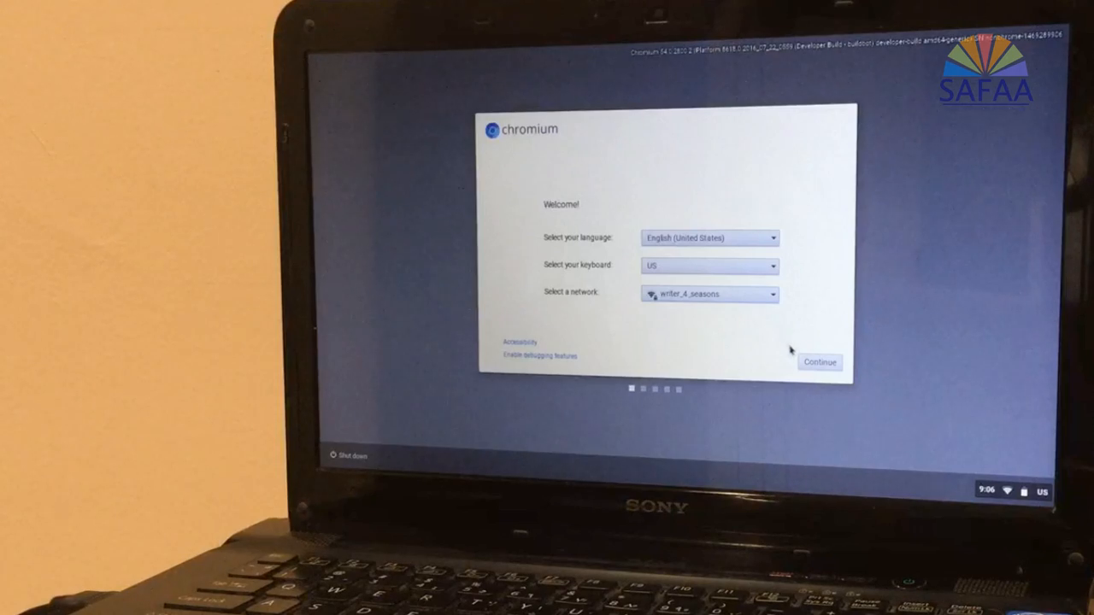
Continue past the welcome screen and submit the Google email and password
left_click(817, 361)
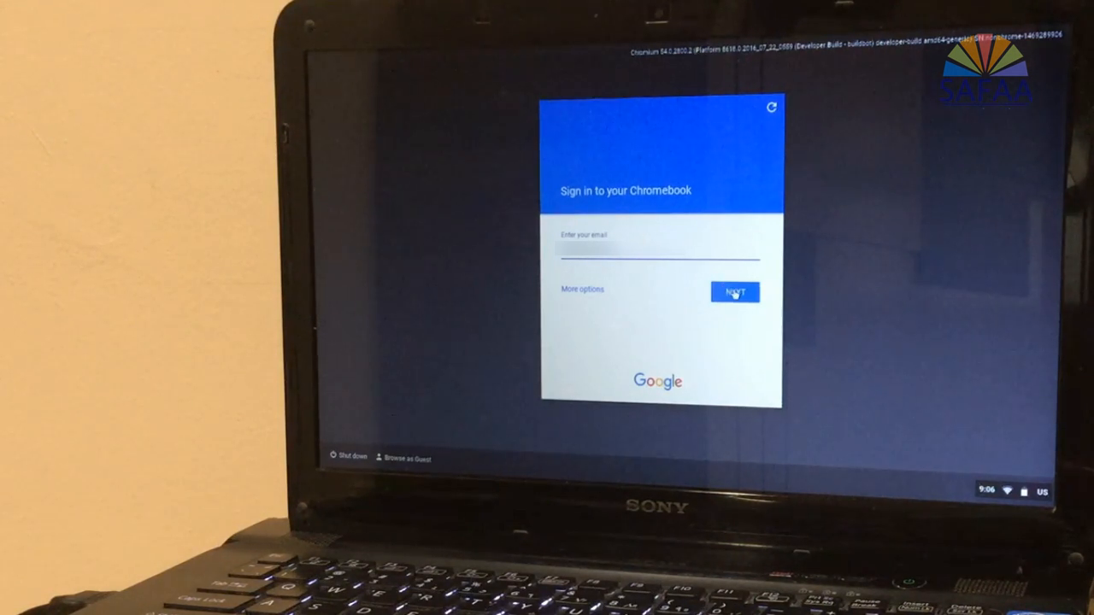
left_click(735, 292)
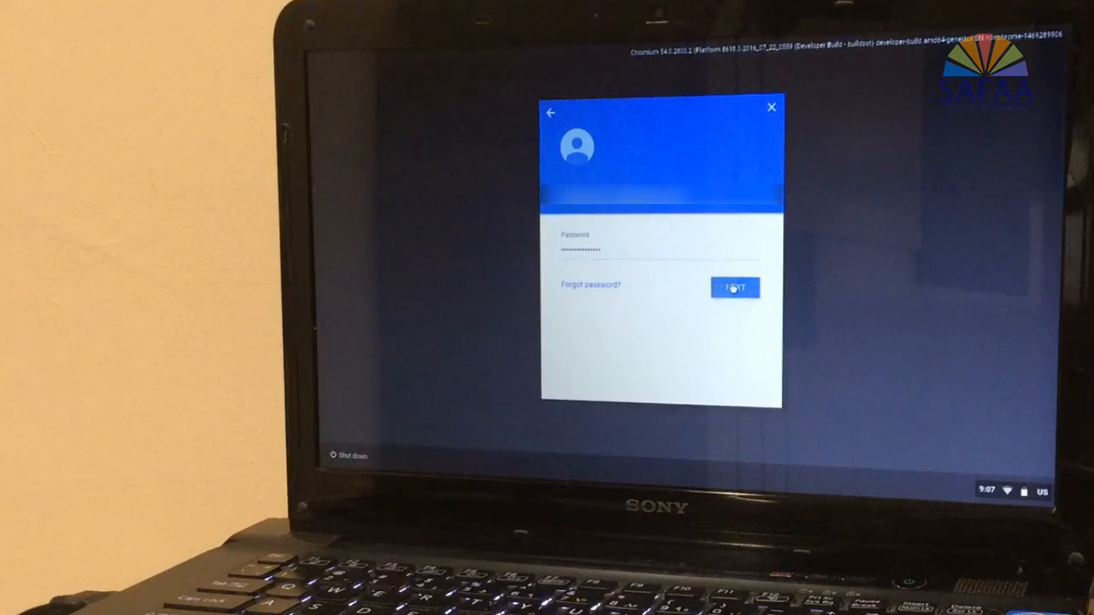
left_click(734, 287)
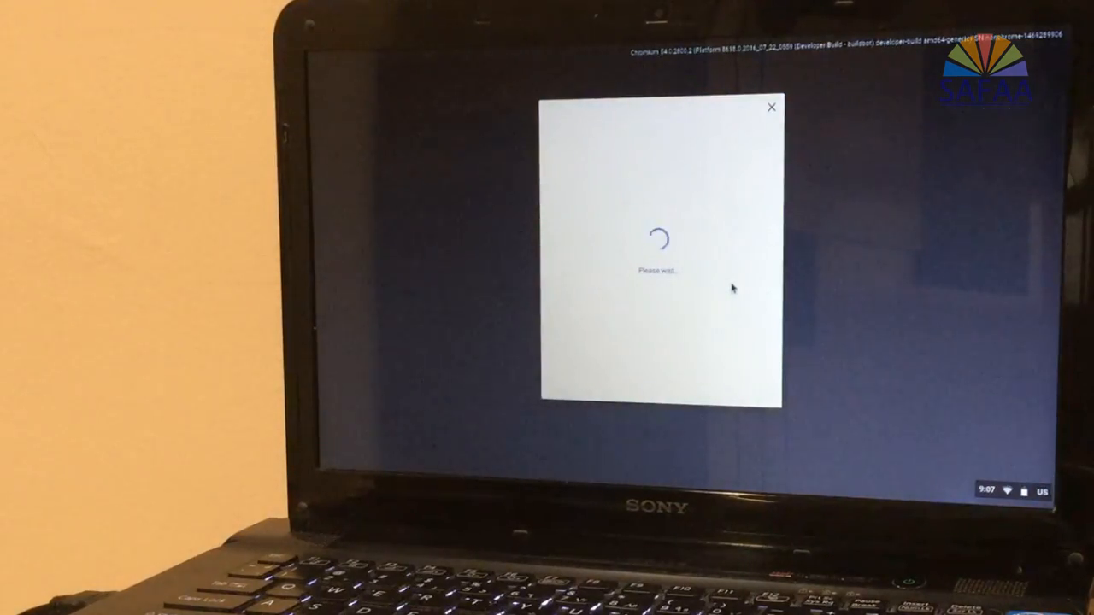